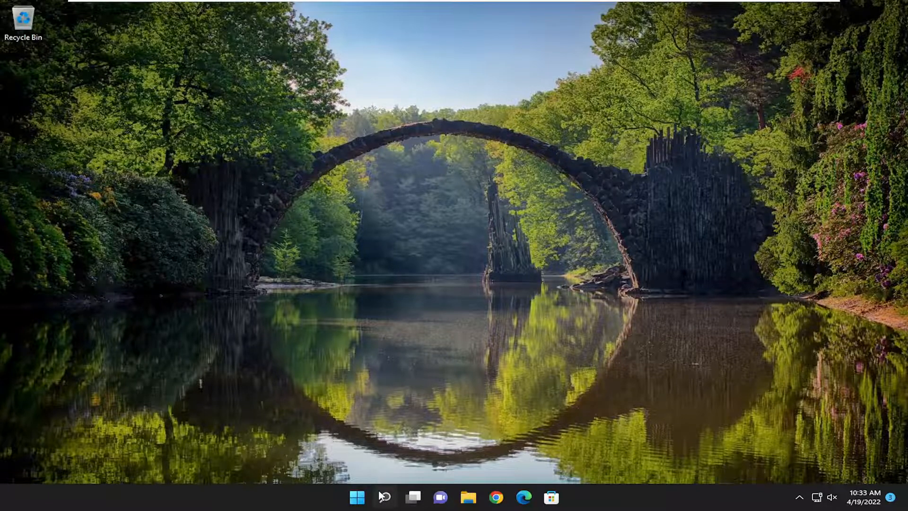
Search for 'cmd' and launch Command Prompt with Run as administrator
left_click(385, 497)
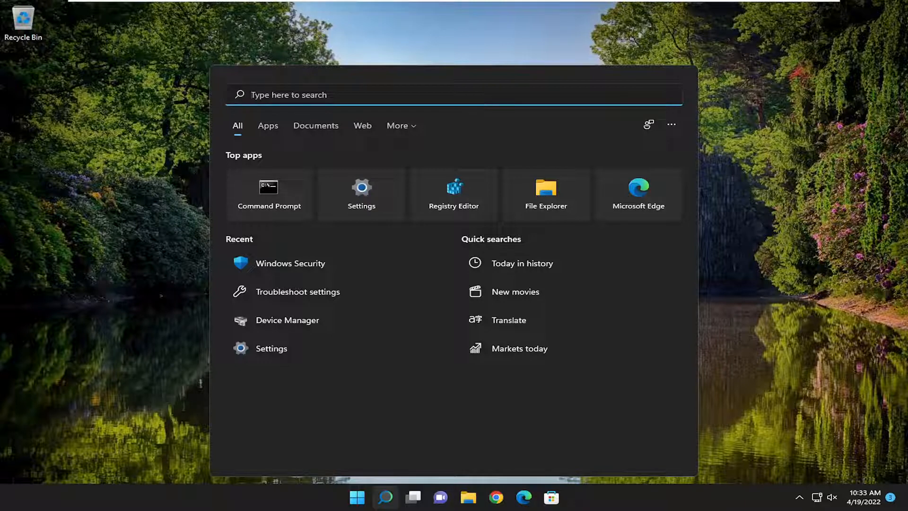
type("cmd")
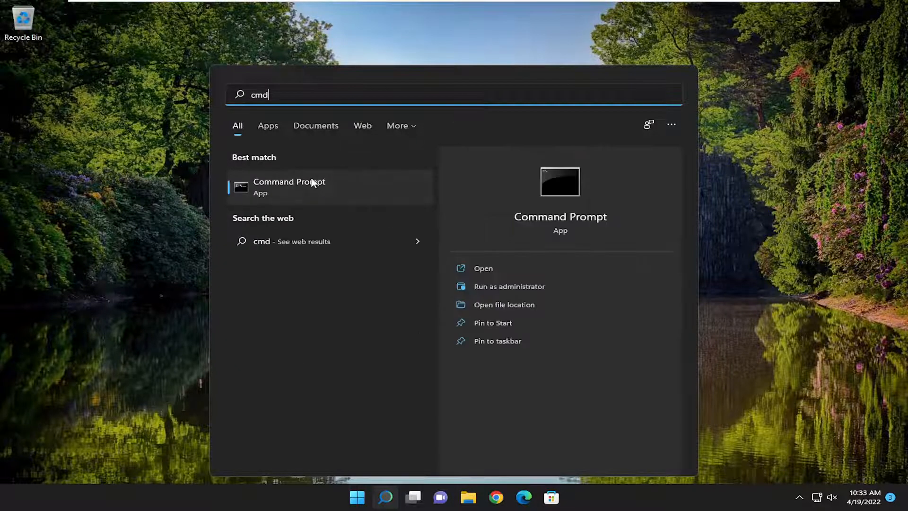
right_click(290, 186)
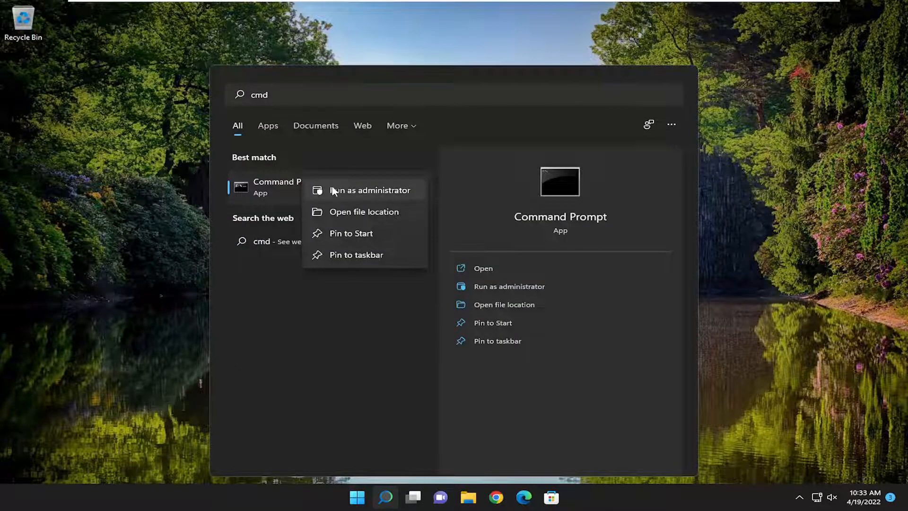
left_click(368, 191)
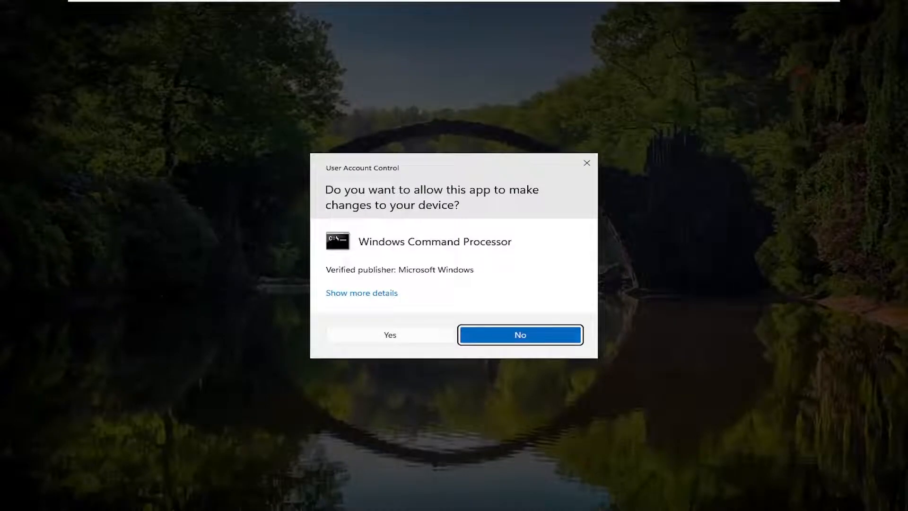
Approve the UAC prompt and enter sfc /scannow in the elevated prompt
left_click(519, 335)
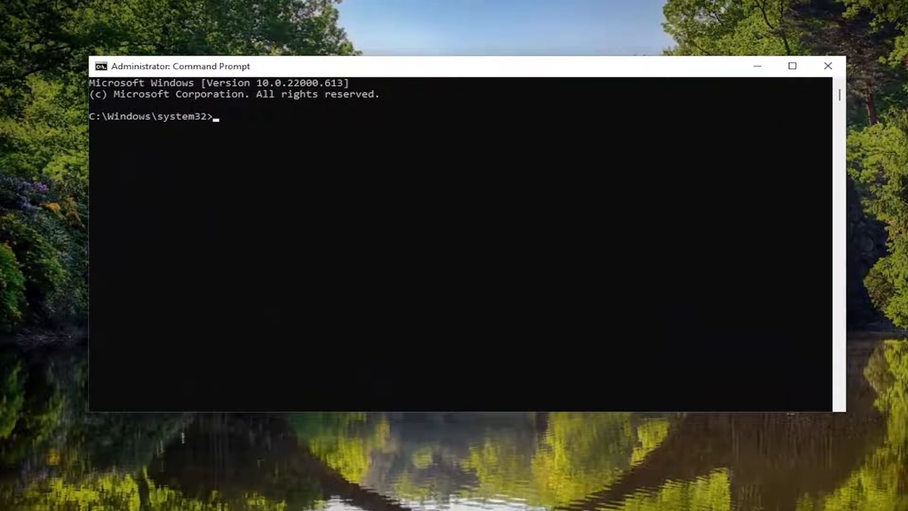
type("sfc")
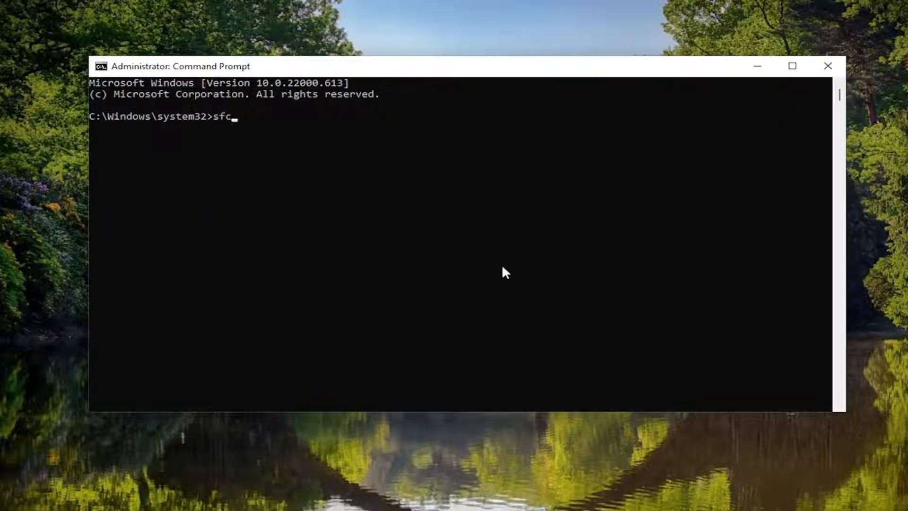
type("/scann")
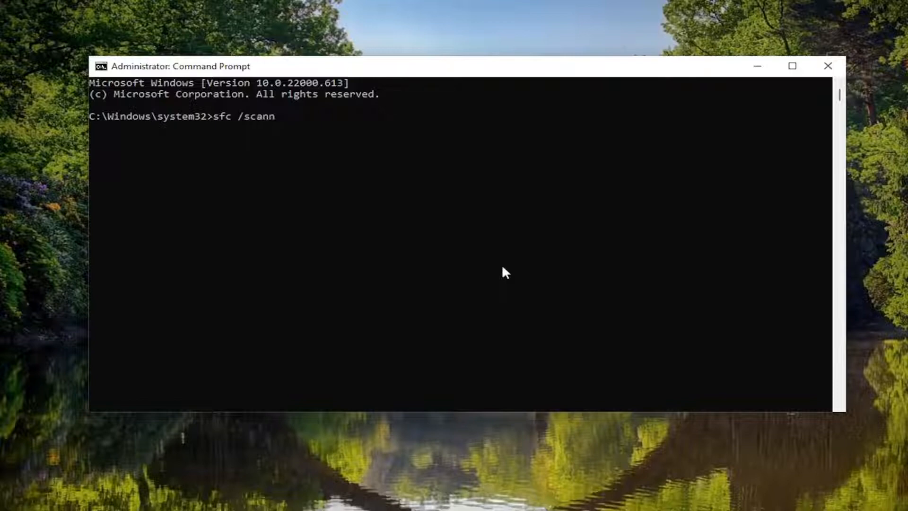
type("ow")
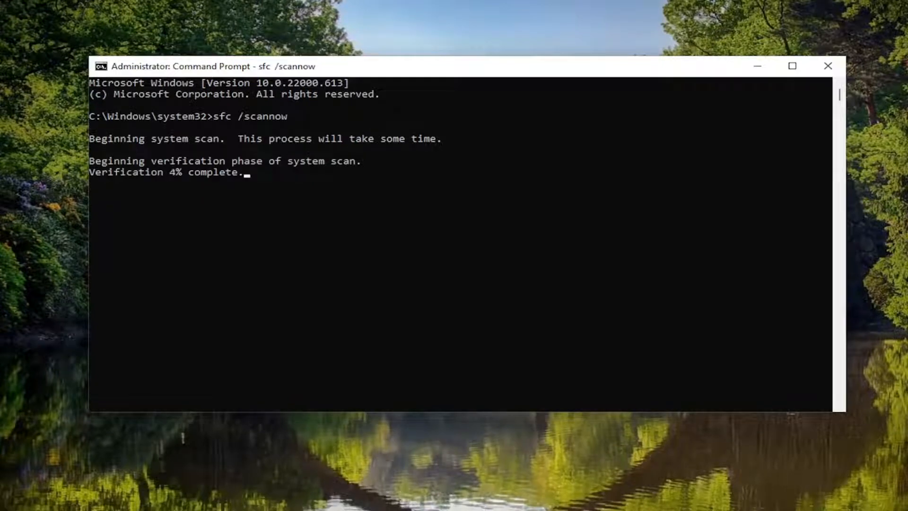
mouse_move(533, 182)
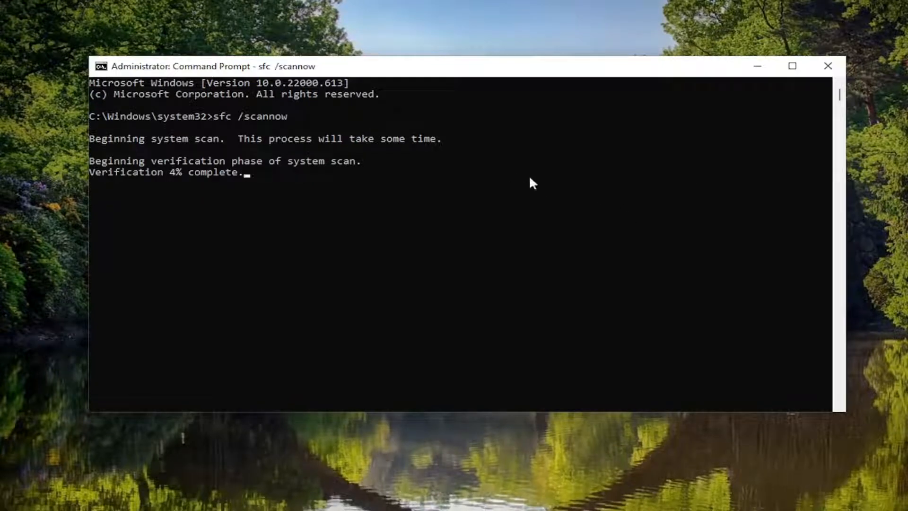
mouse_move(307, 174)
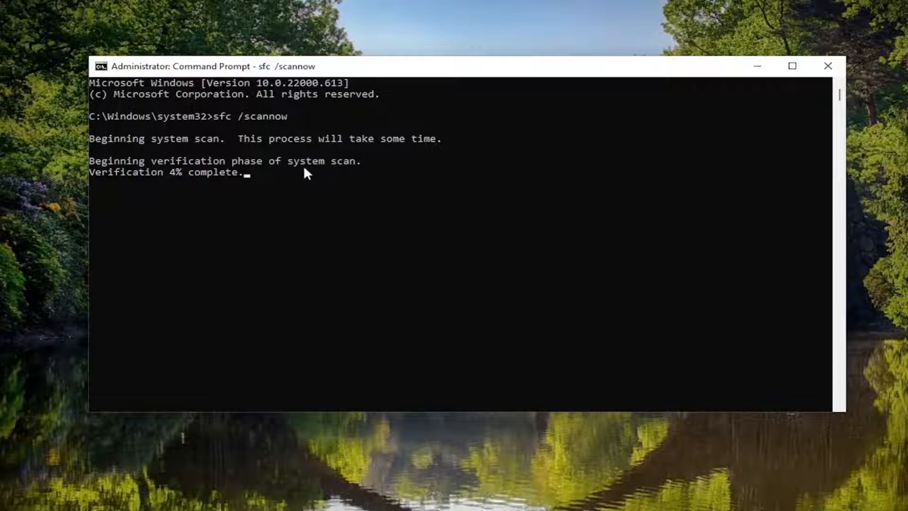